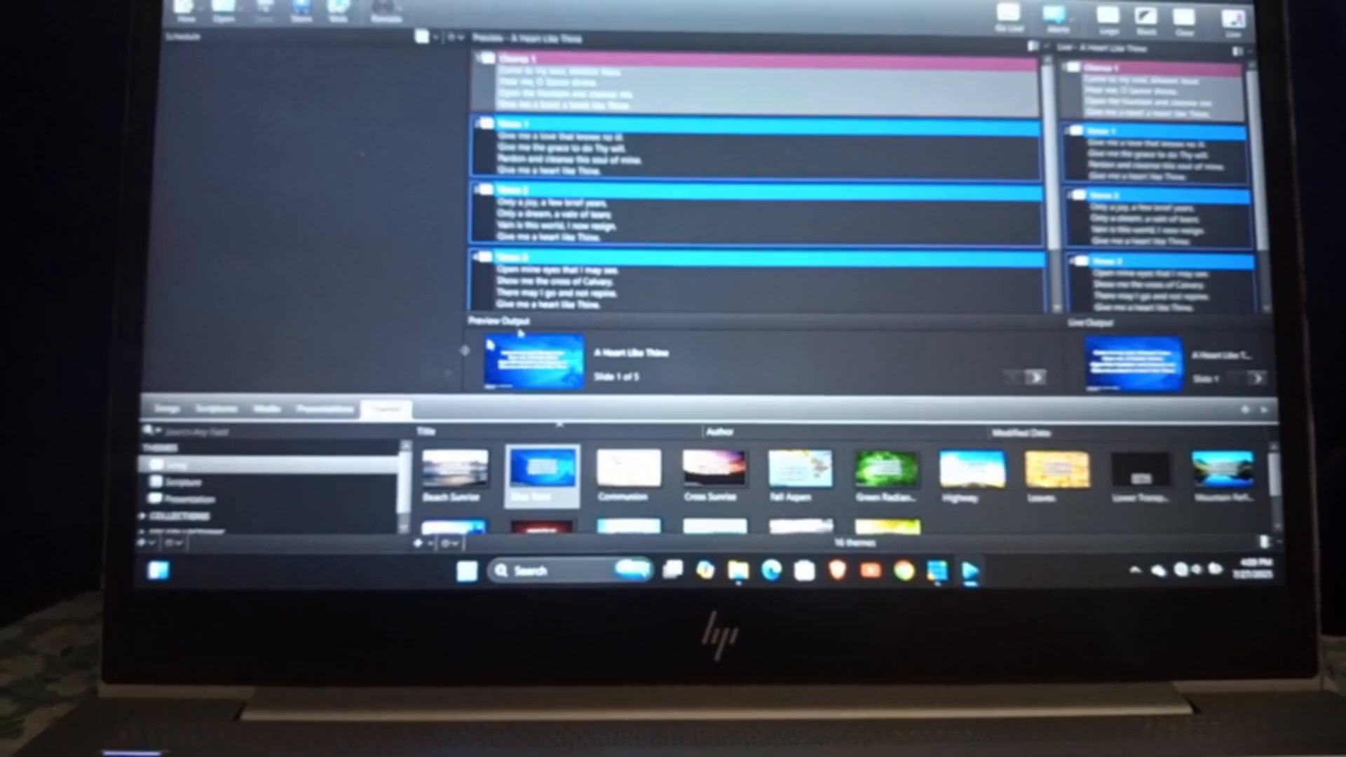
Step: Set EasyWorship's Main Output monitor to NDI Stream at NTSC 1280x720, 60 Hz
left_click(446, 26)
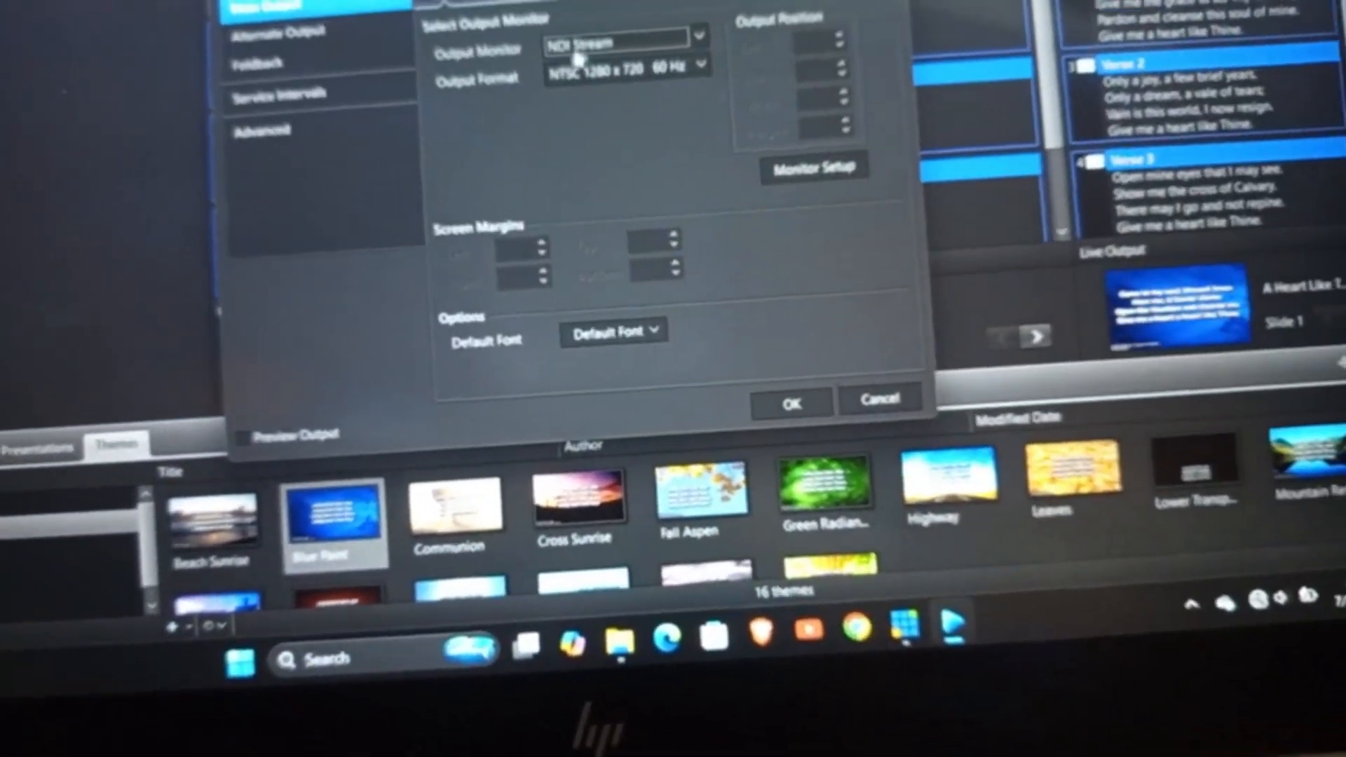
left_click(695, 164)
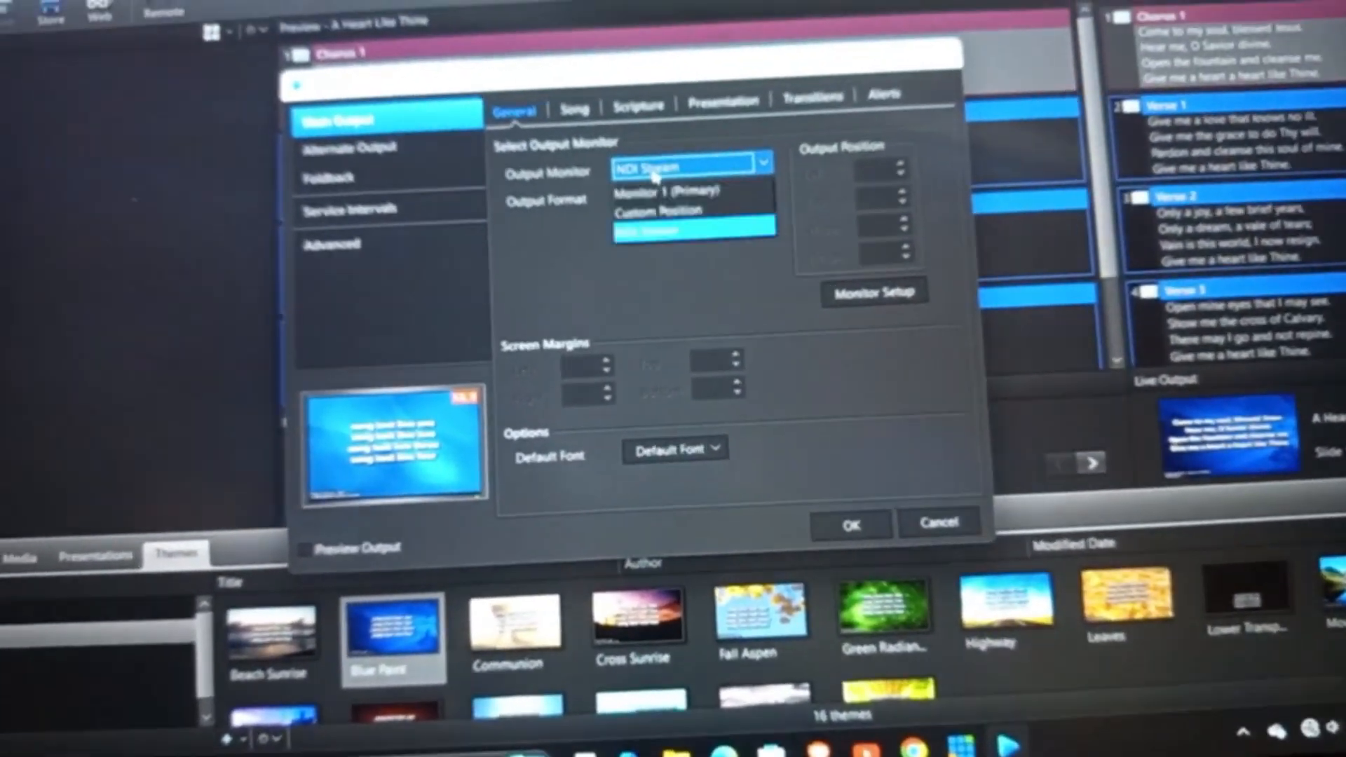
left_click(653, 232)
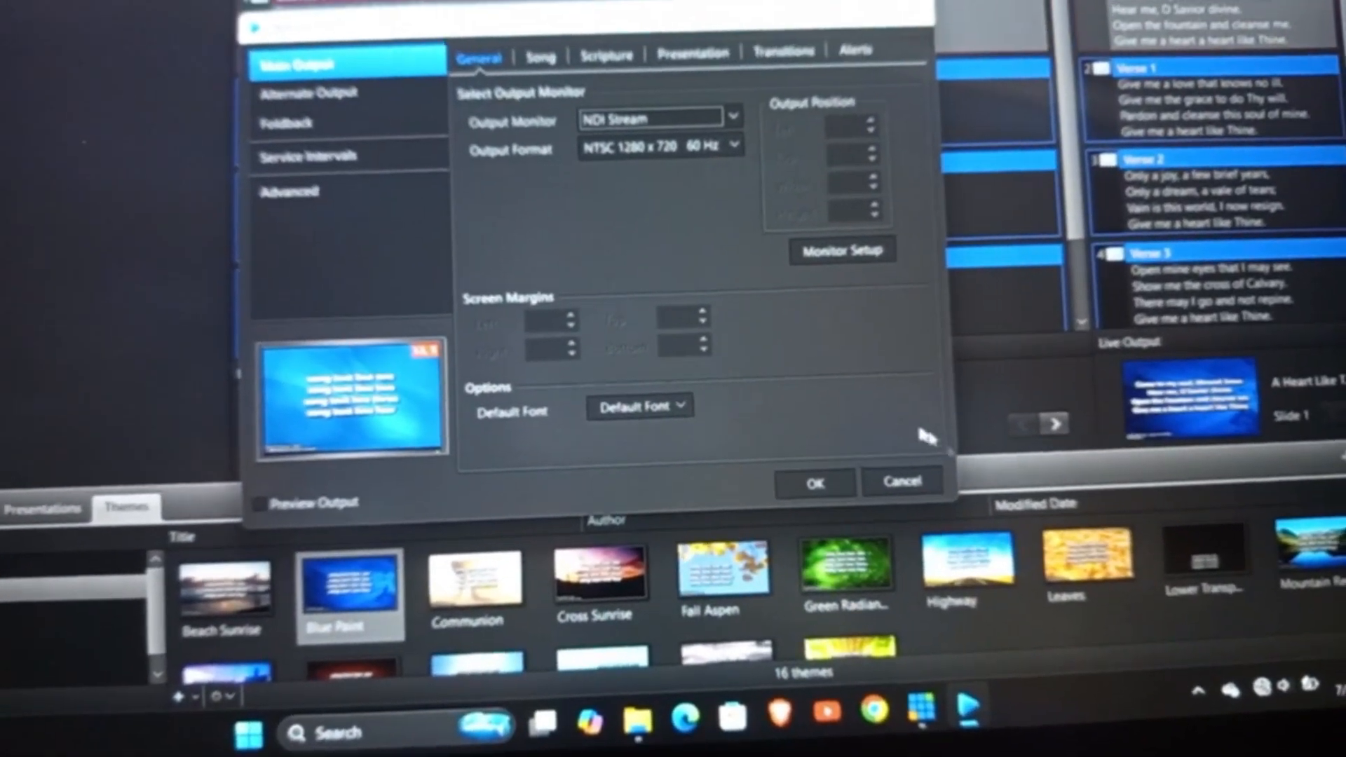
left_click(814, 481)
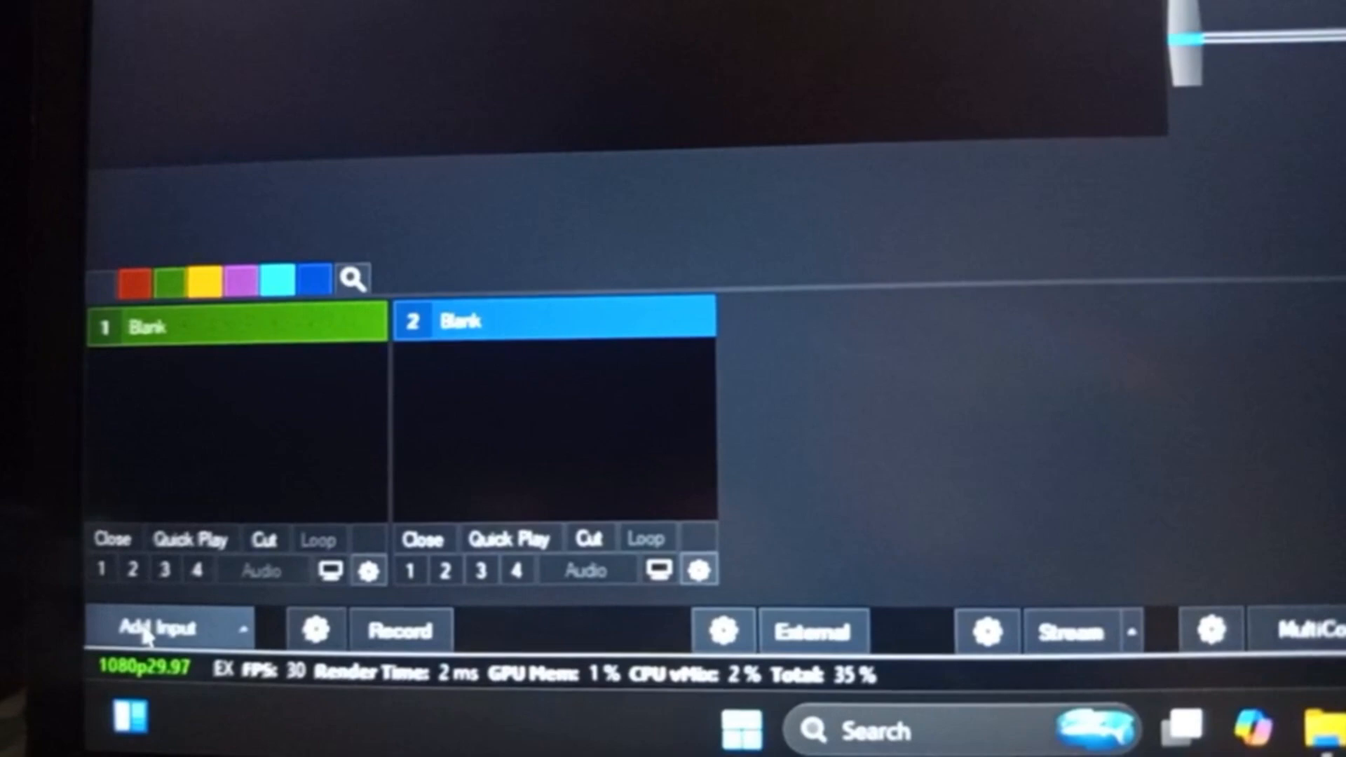
left_click(154, 629)
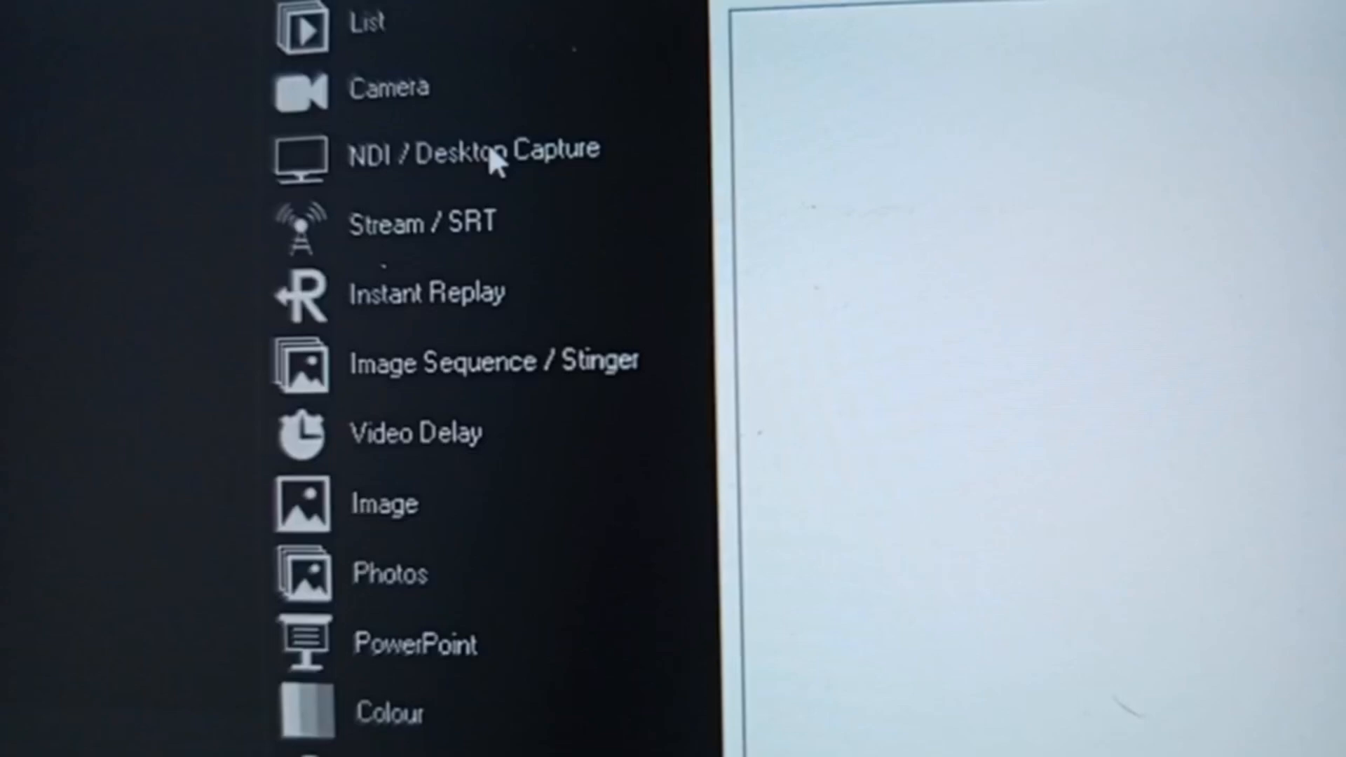
left_click(472, 150)
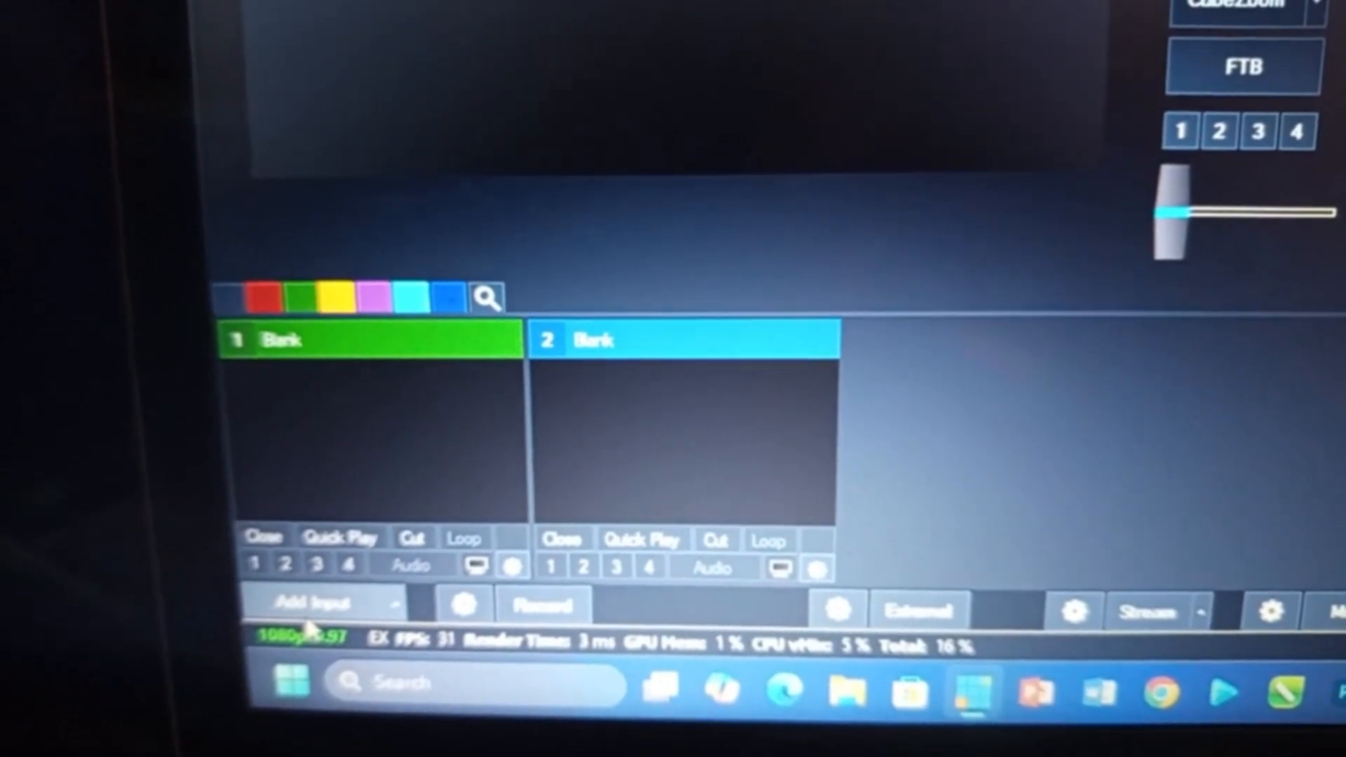
Step: Add a vMix Camera input using the USB Video capture device at 1920x1080
left_click(324, 603)
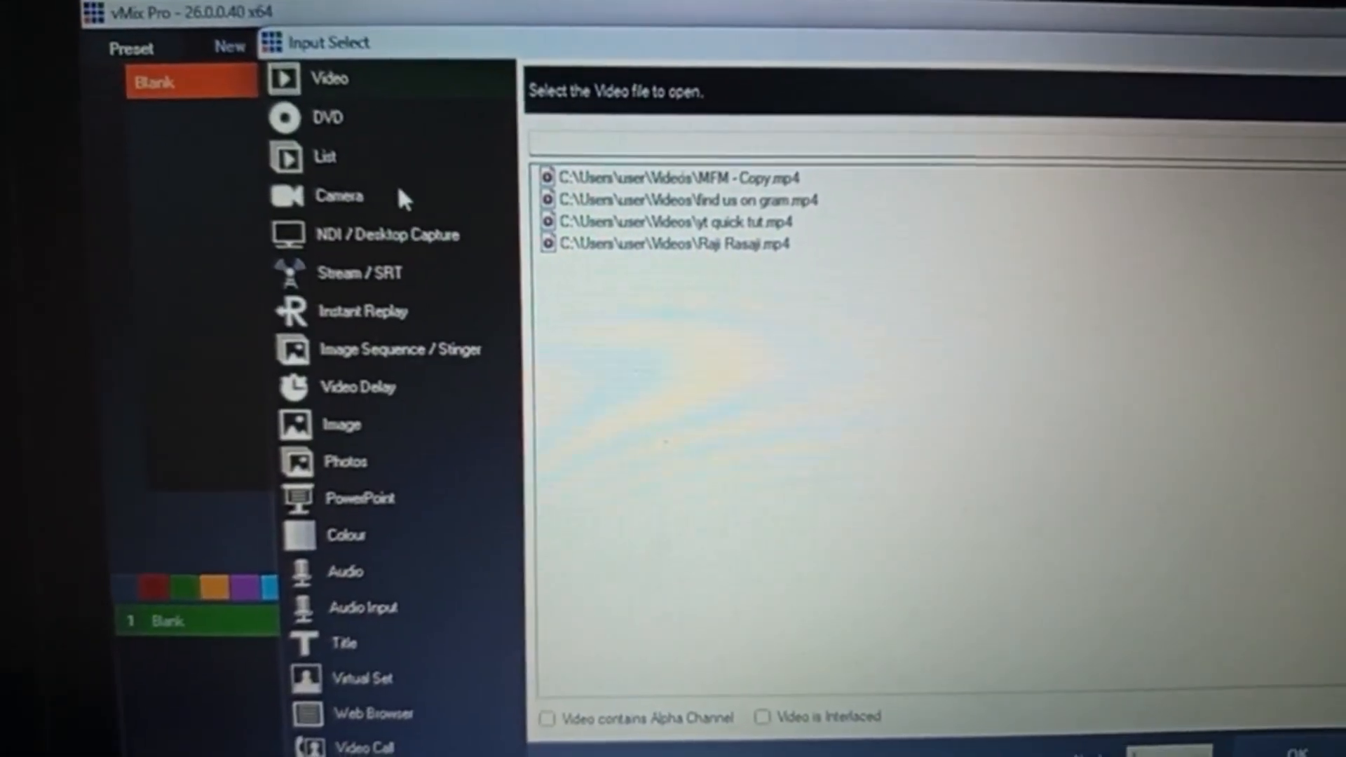
left_click(338, 196)
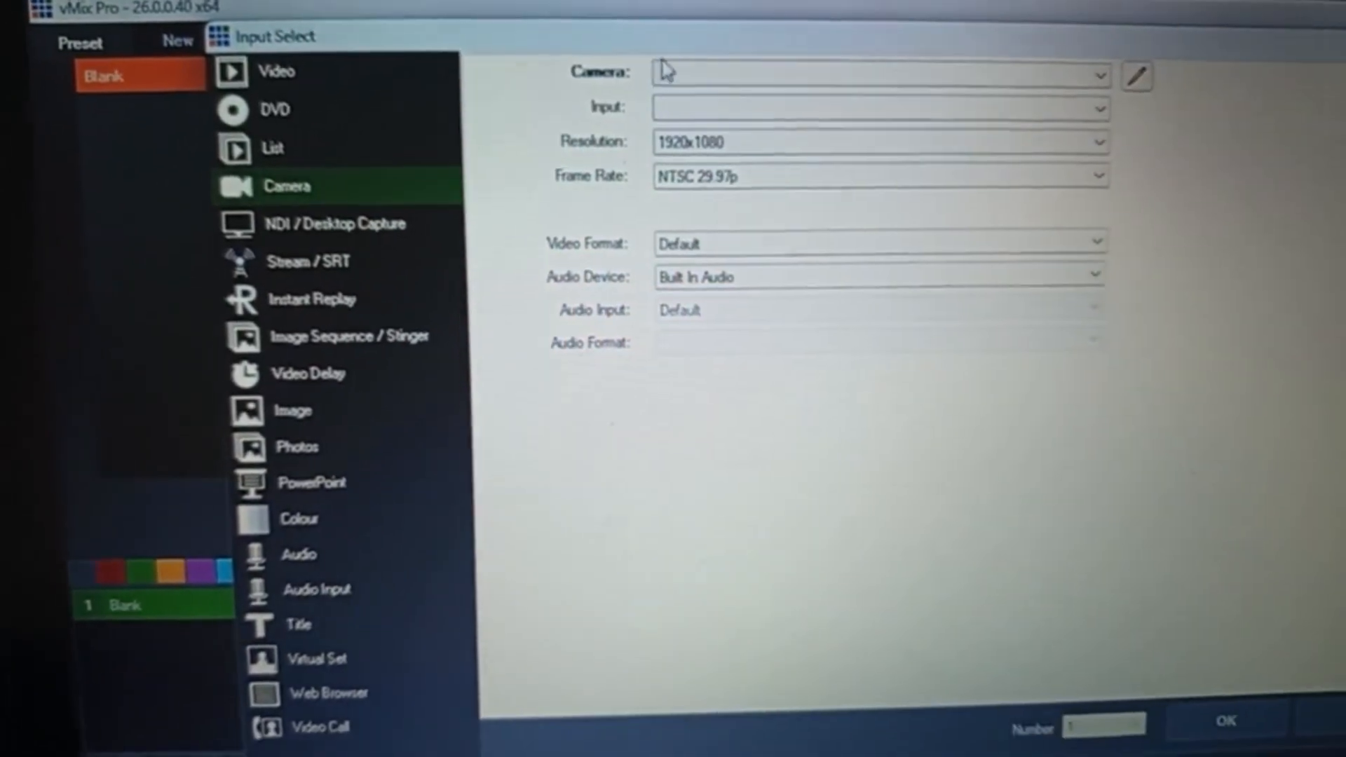
left_click(875, 73)
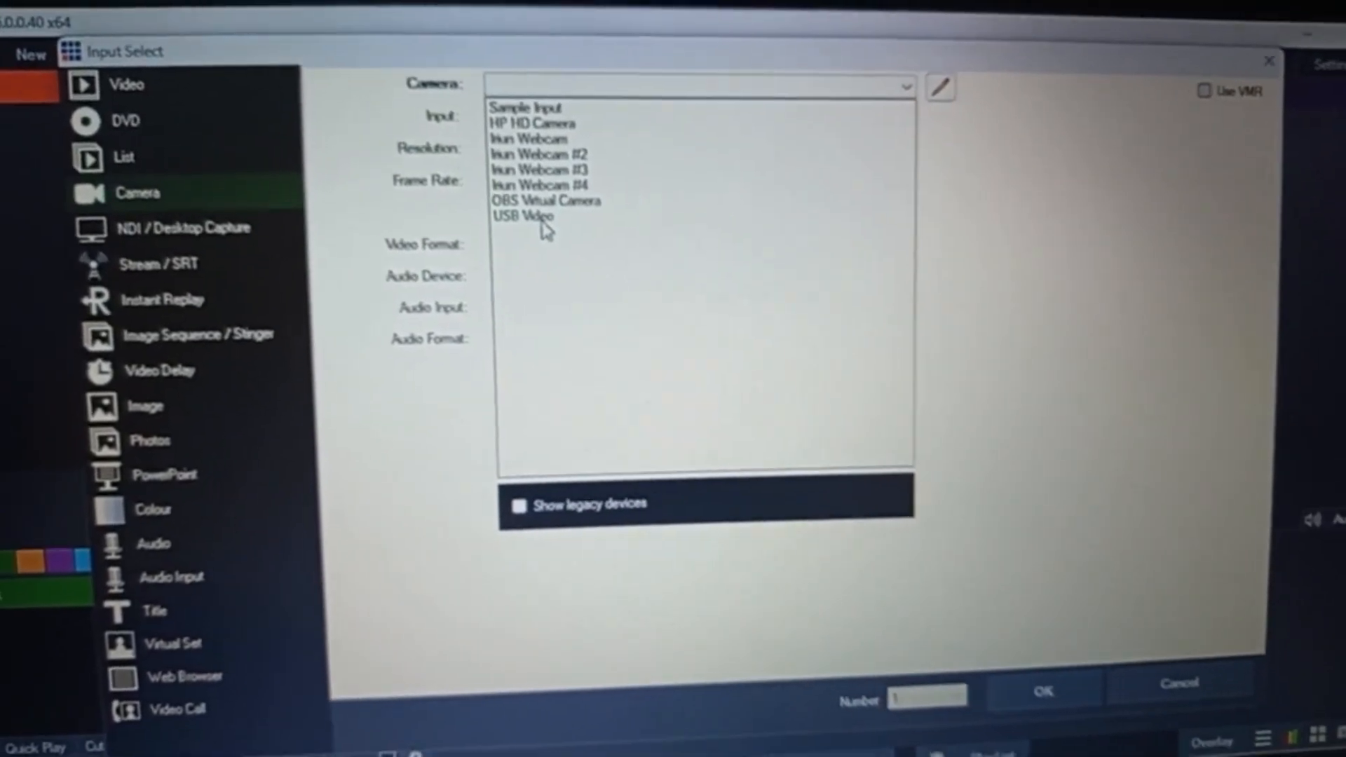
left_click(522, 215)
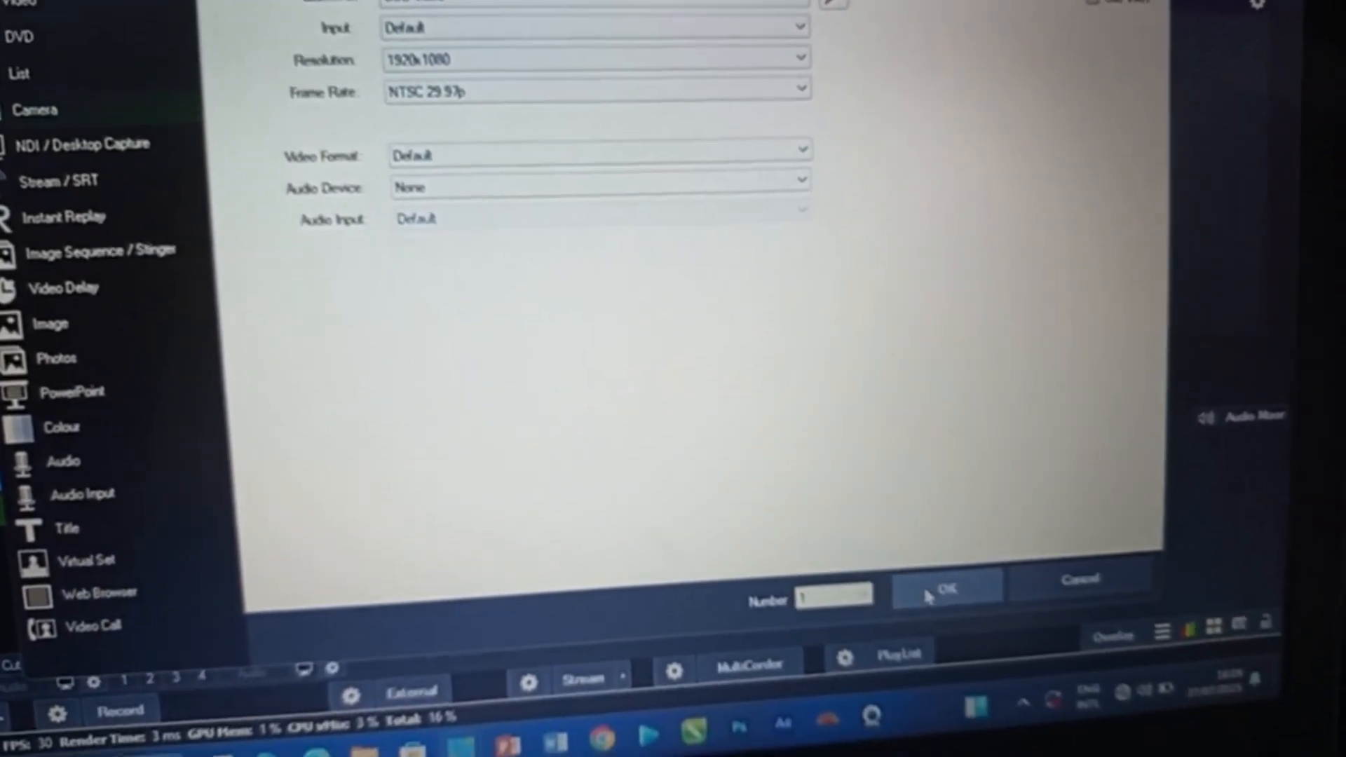
left_click(945, 590)
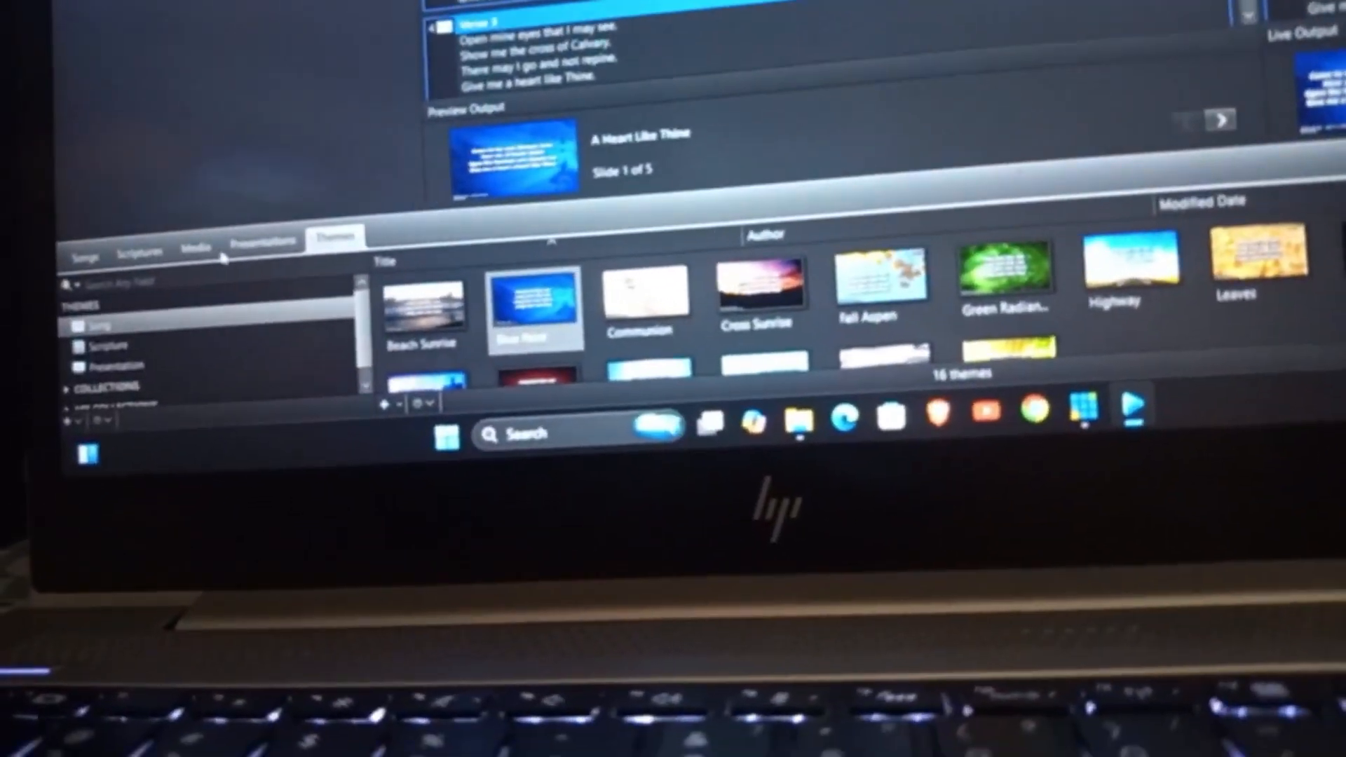
Step: Load 'A Mighty Fortress Is Our God' from the song library into the preview
left_click(139, 252)
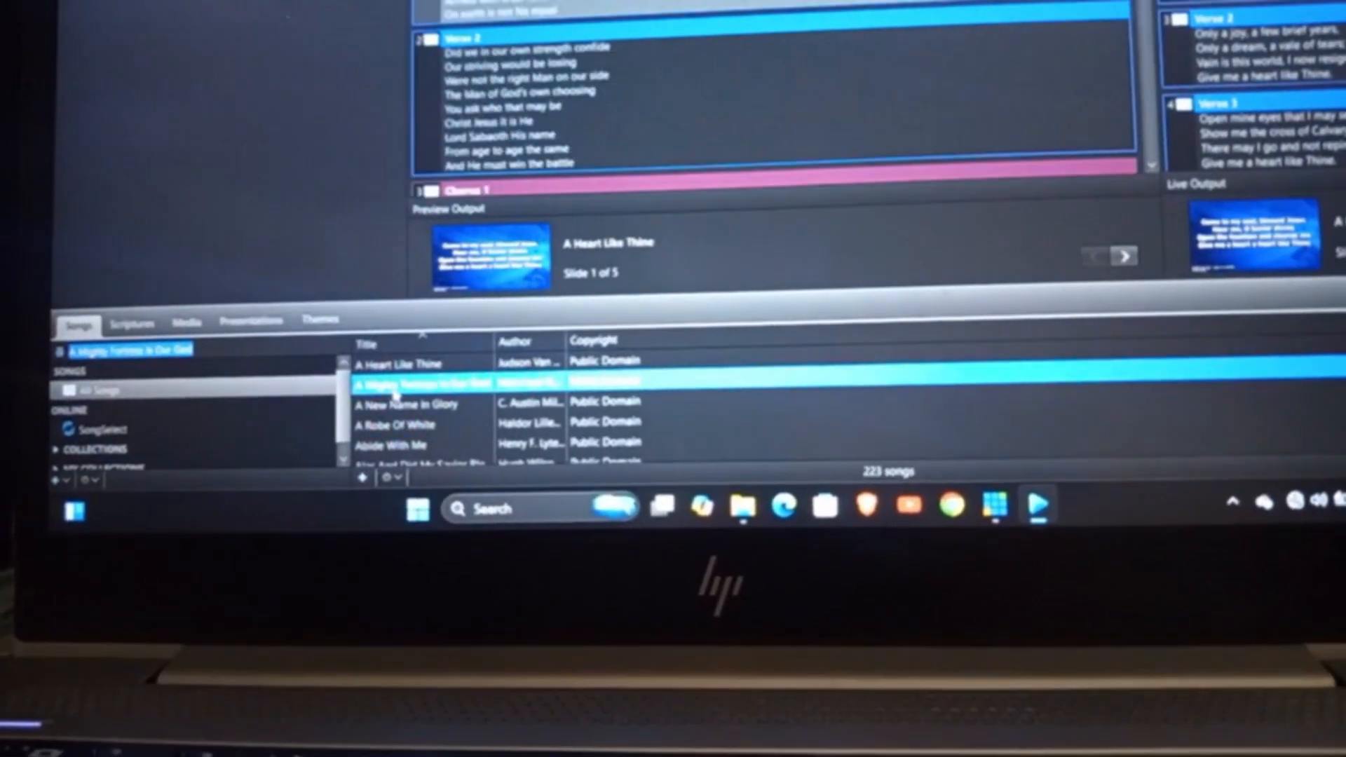
double_click(421, 382)
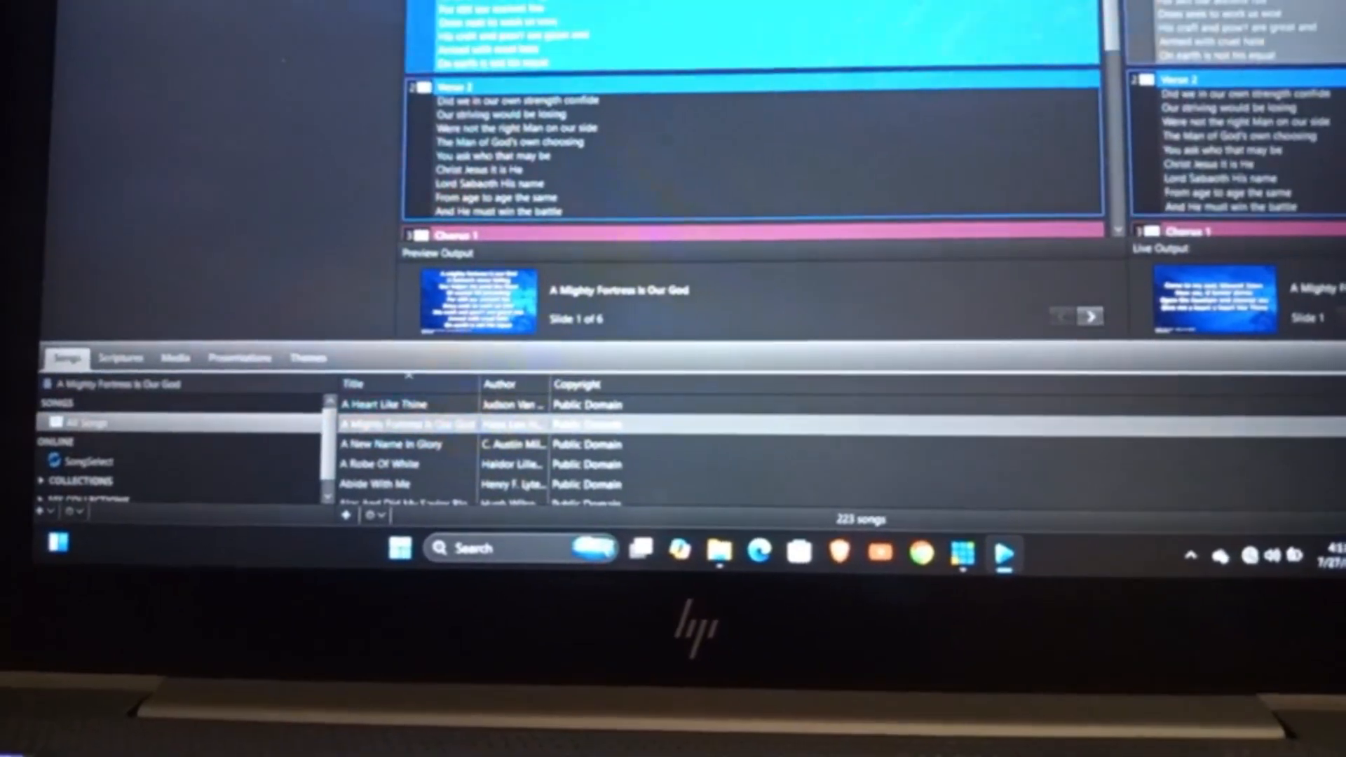